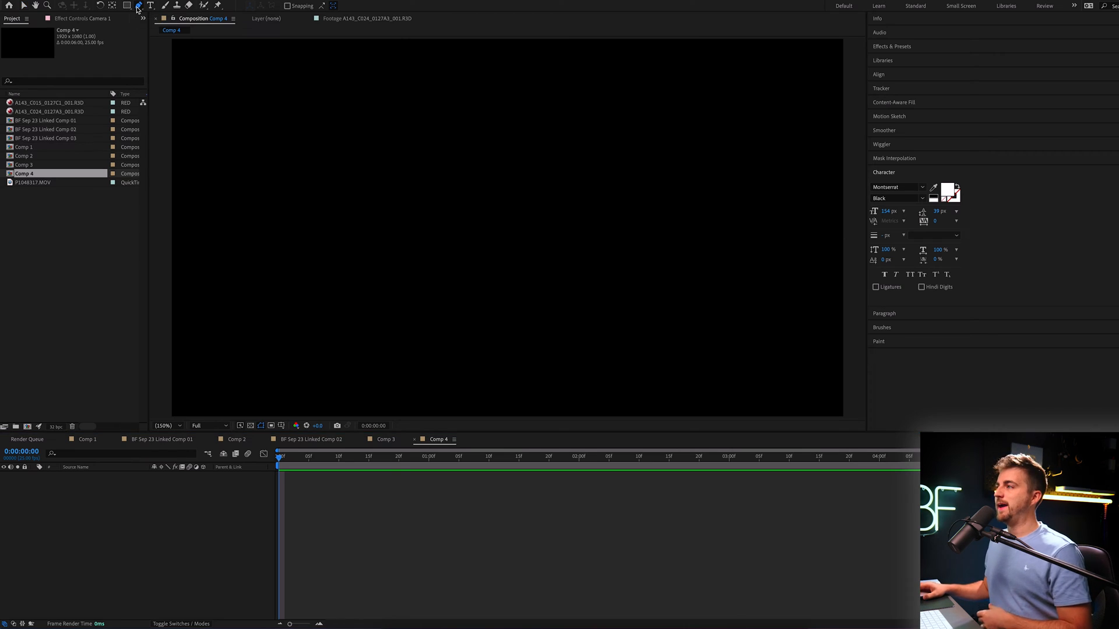
Draw a thick teal diagonal line rising across the composition with the Pen tool.
left_click(137, 5)
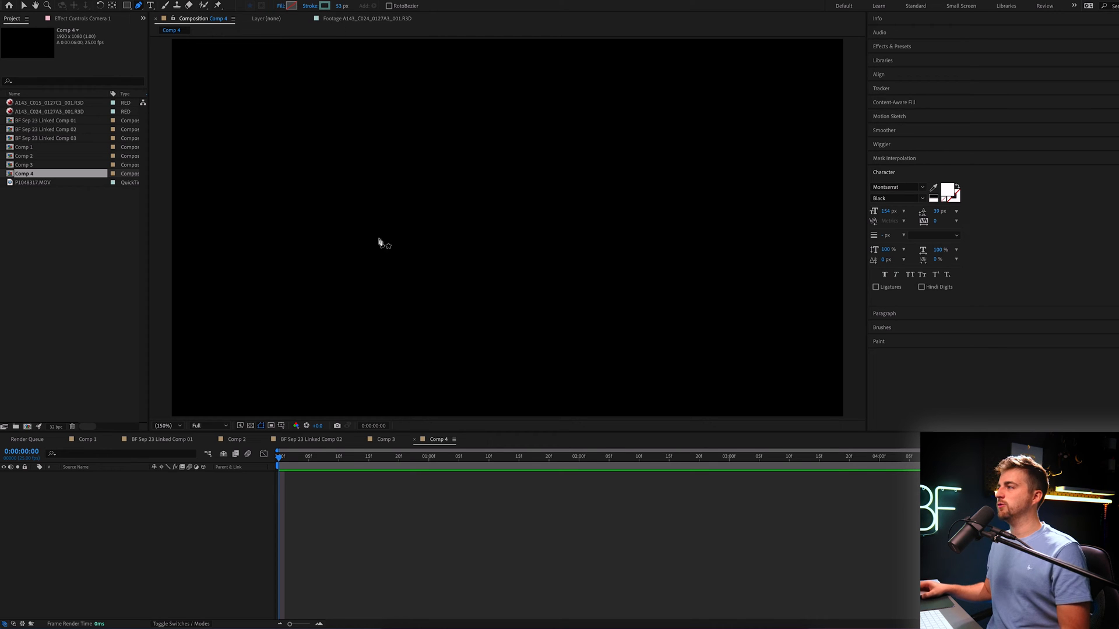
left_click_drag(260, 350, 763, 104)
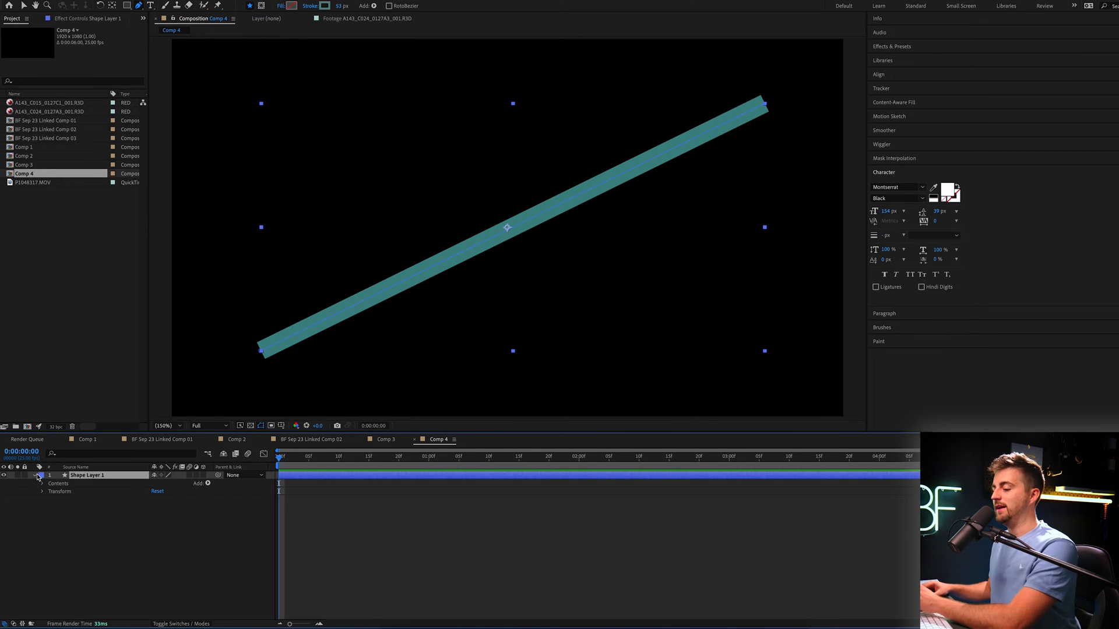
Add Trim Paths to the line and keyframe End from 0% to 100%.
left_click(208, 483)
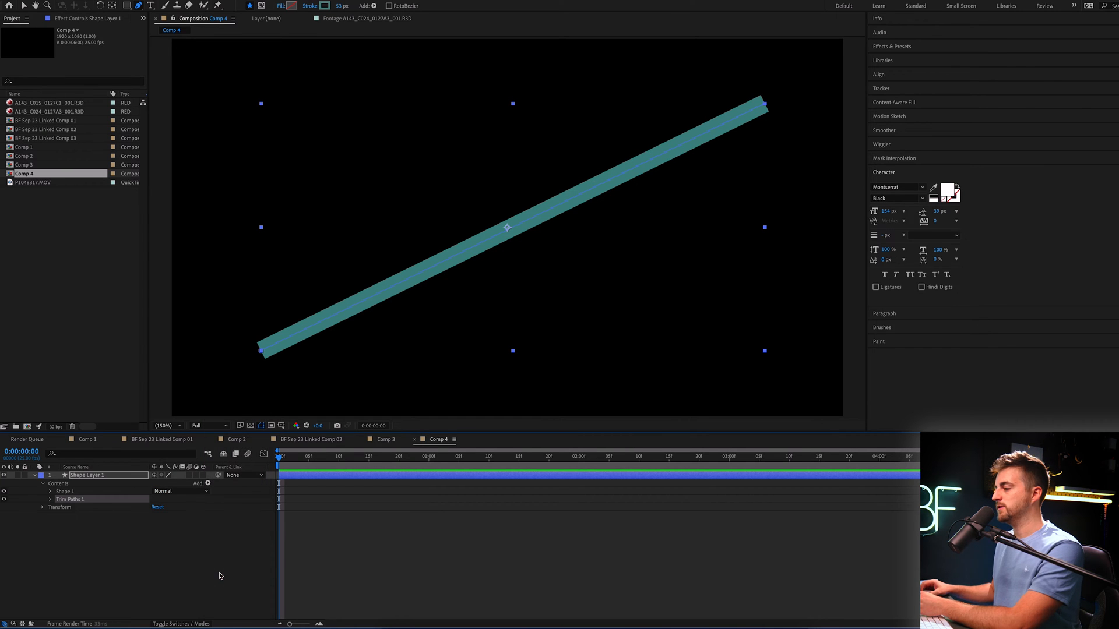
left_click(49, 499)
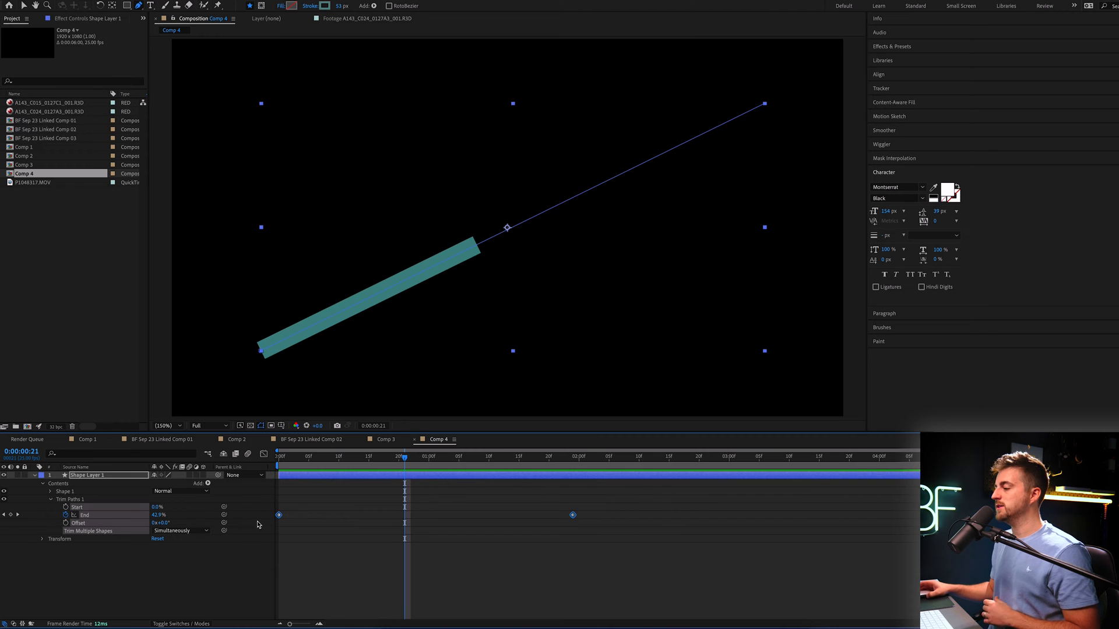
Apply Easy Ease to the Trim Paths End keyframes.
right_click(279, 515)
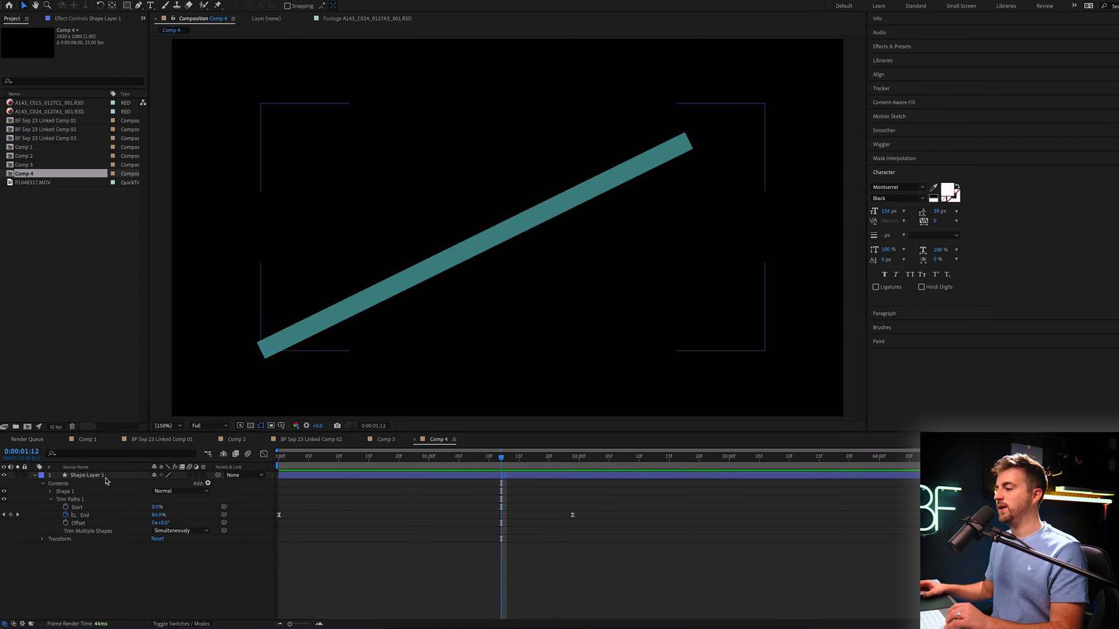
Change Stroke 1's Line Cap from Butt Cap to Round Cap.
left_click(43, 492)
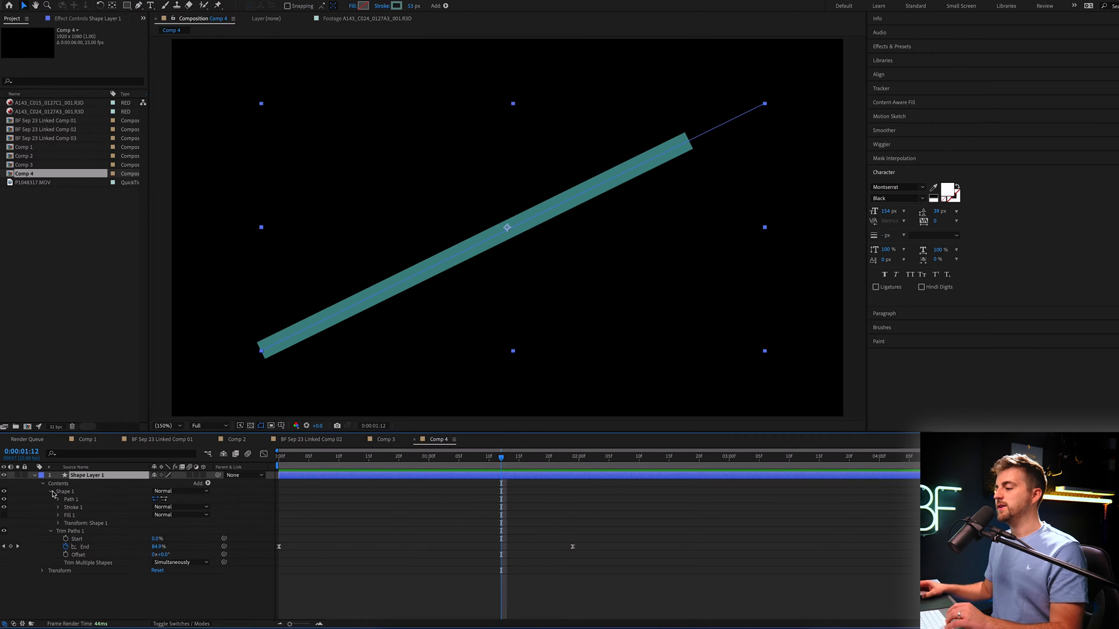
left_click(55, 507)
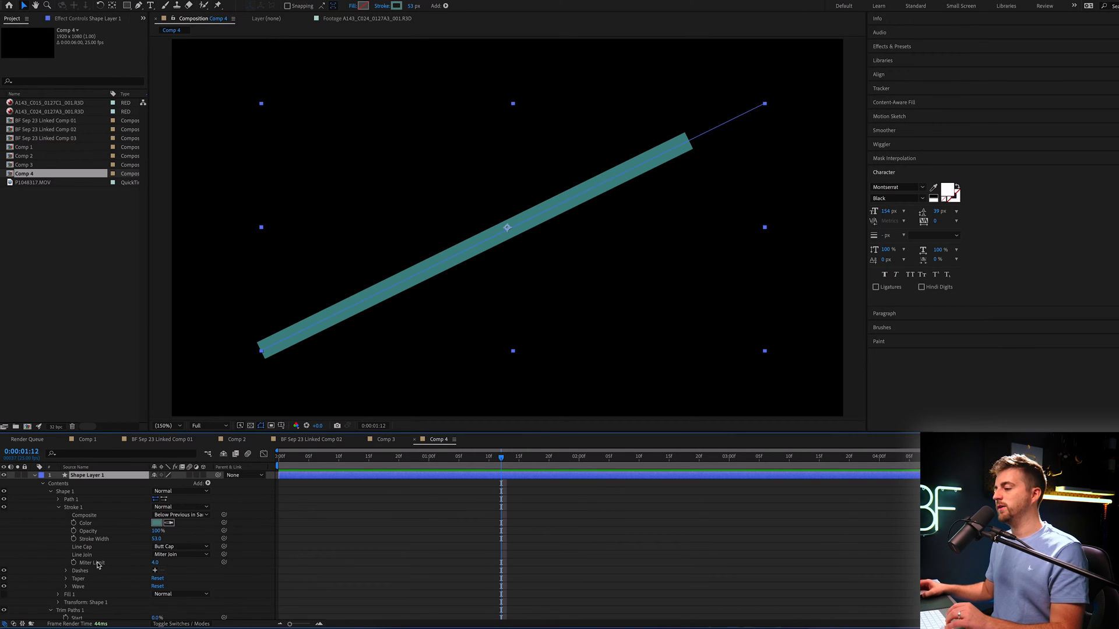
left_click(87, 475)
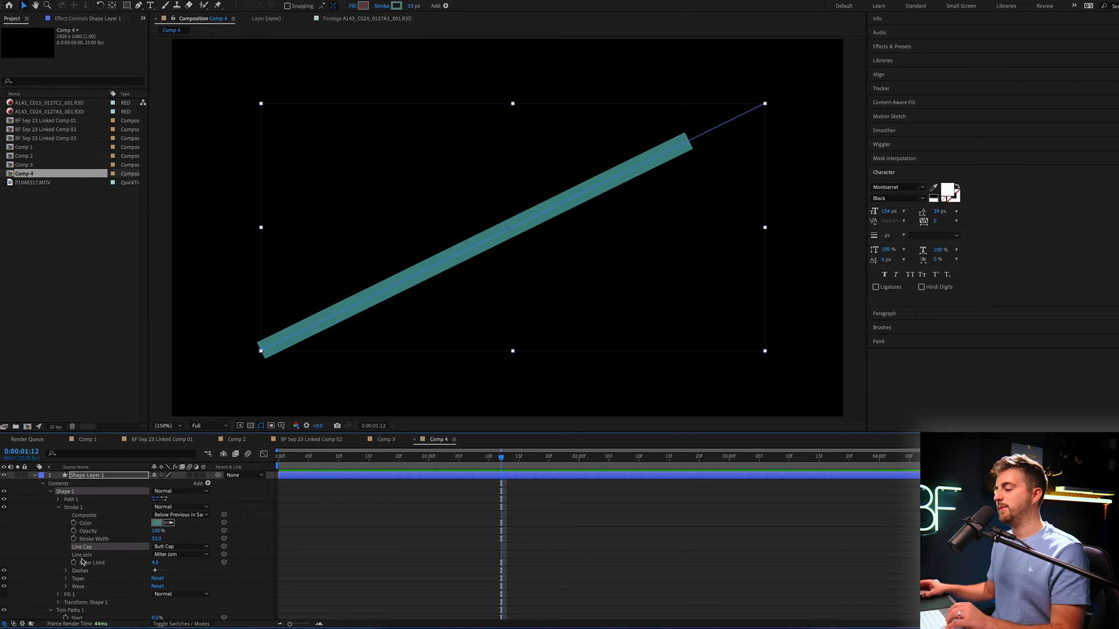
left_click(181, 546)
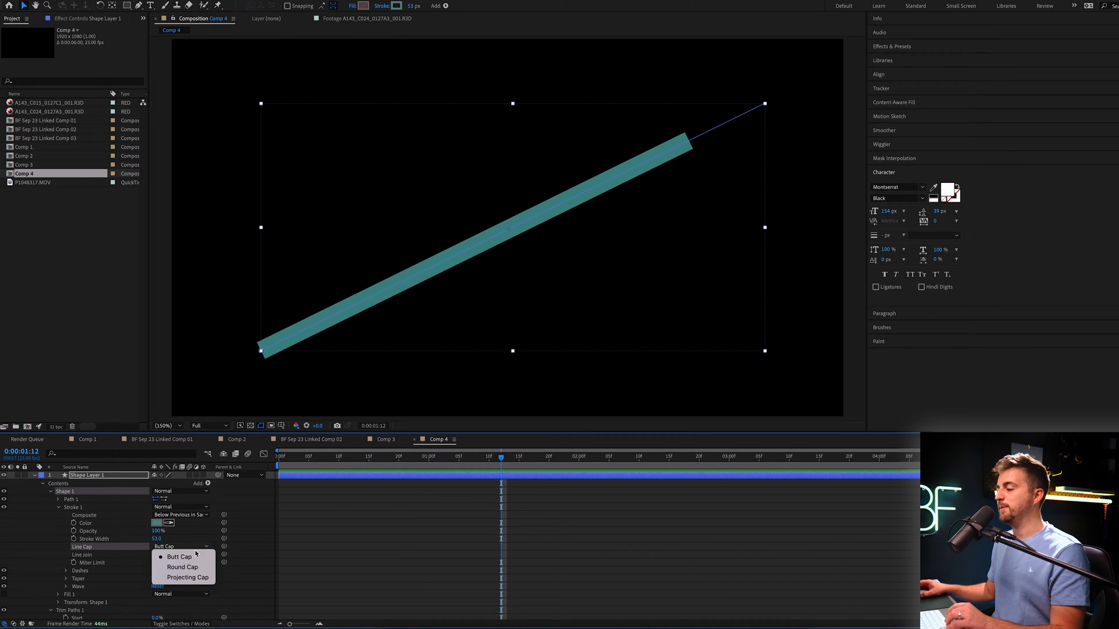
left_click(181, 566)
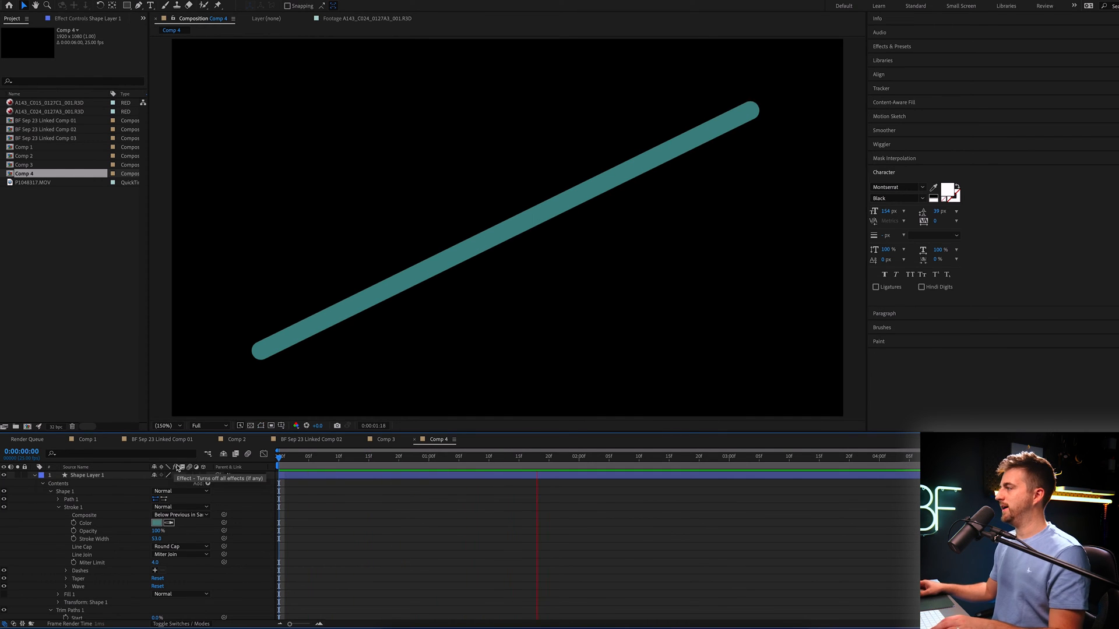
Add two middle vertices to the path and drag them into a zigzag.
left_click(698, 472)
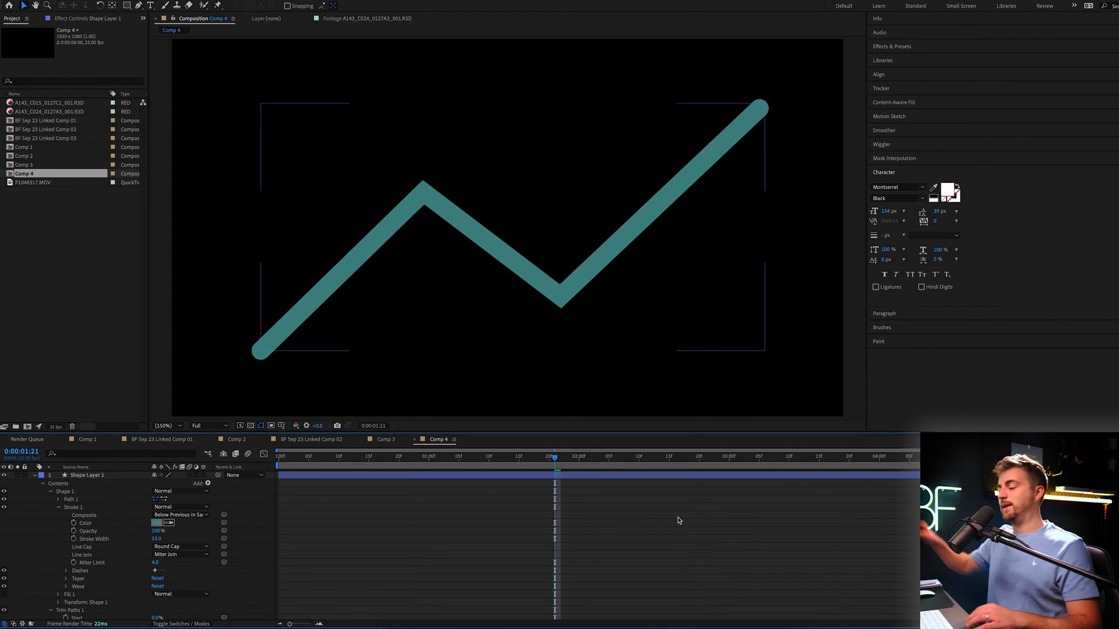
left_click(279, 456)
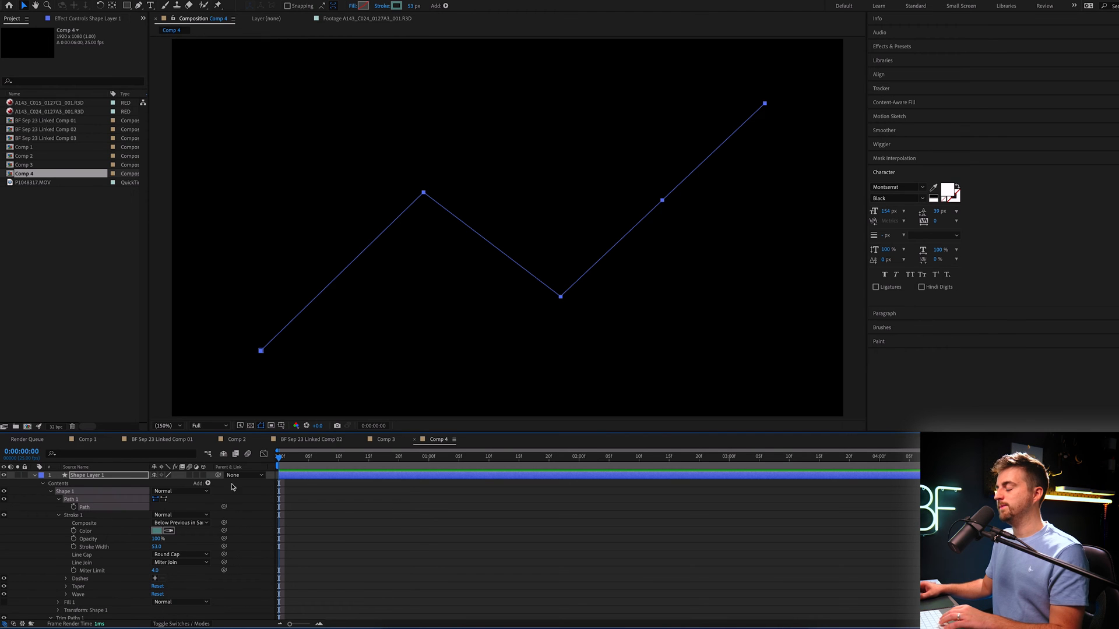
Keyframe the Path at 0s, then pull the low corner further down later.
left_click(73, 507)
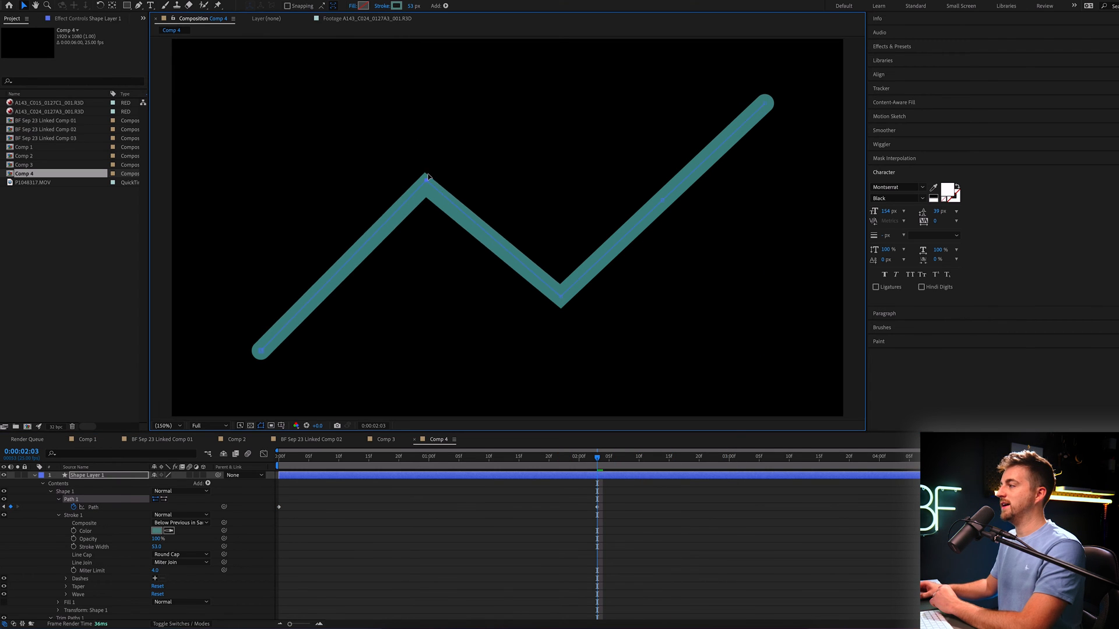
left_click_drag(427, 177, 563, 349)
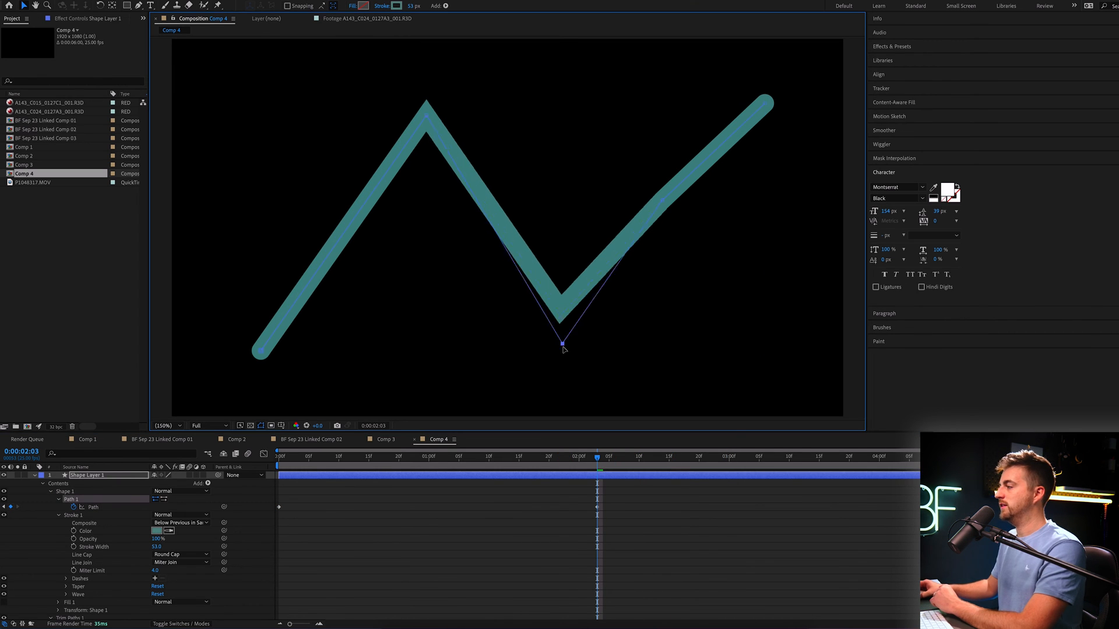